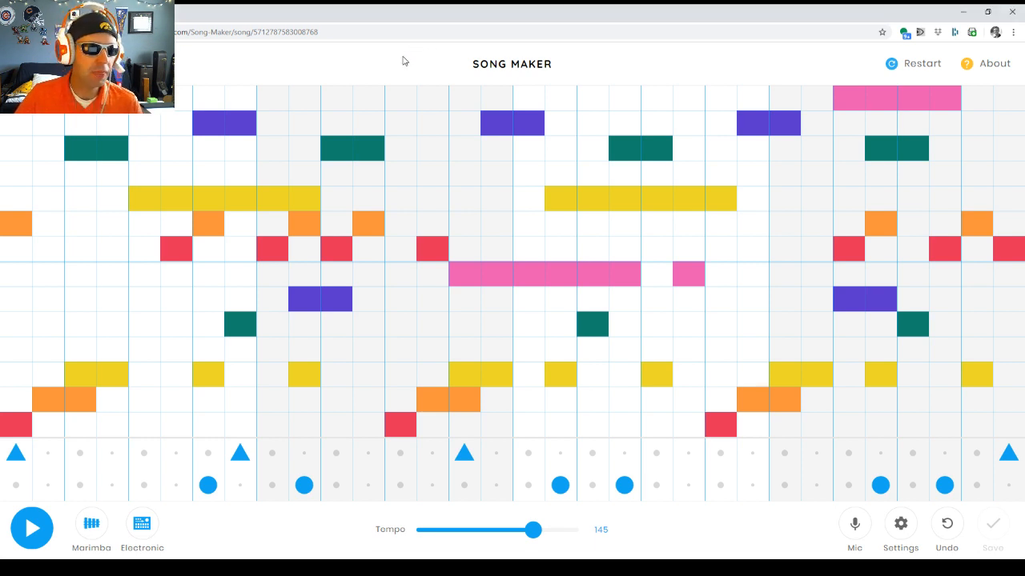
{"action": "mouse_move", "coordinate": [383, 72]}
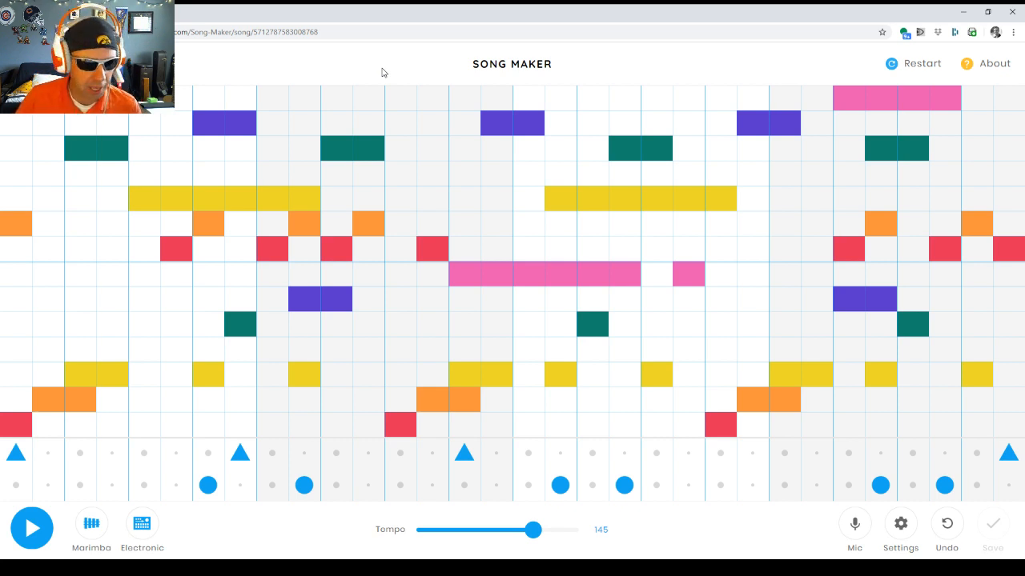
{"action": "mouse_move", "coordinate": [107, 475]}
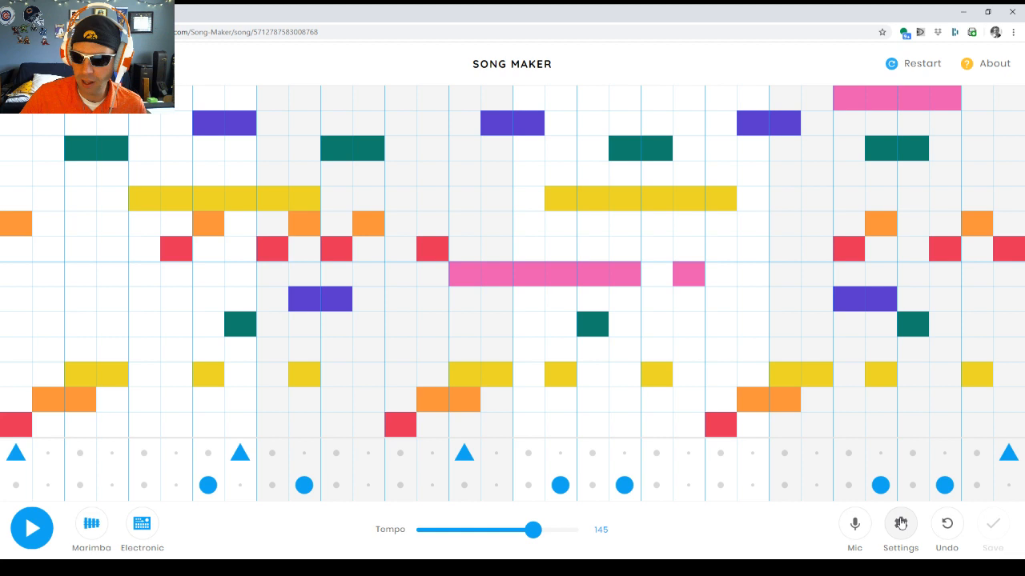
Review the song settings: 4 bars, 4 beats per bar, Major scale on middle C
{"action": "left_click", "coordinate": [900, 524]}
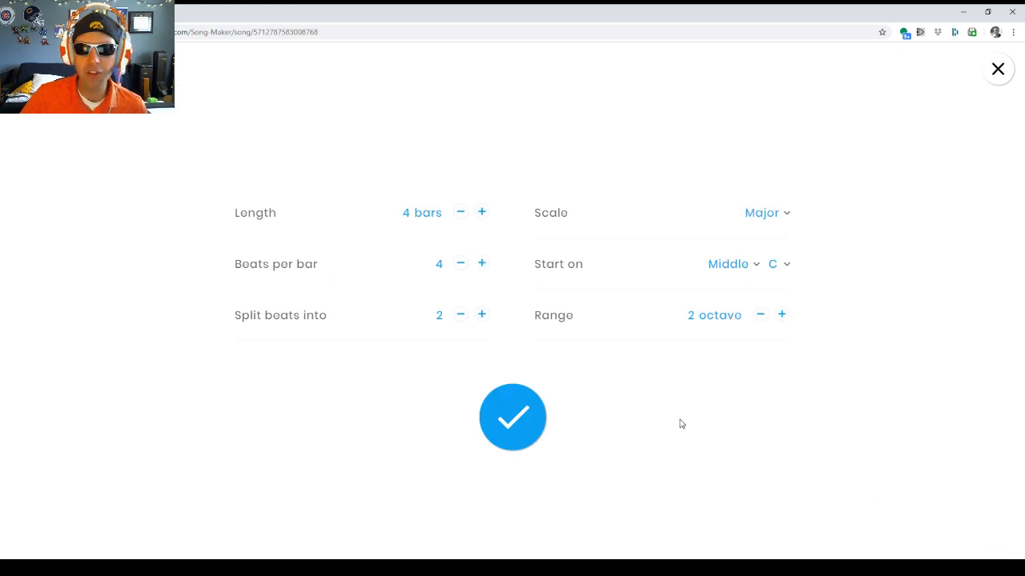
{"action": "mouse_move", "coordinate": [656, 400]}
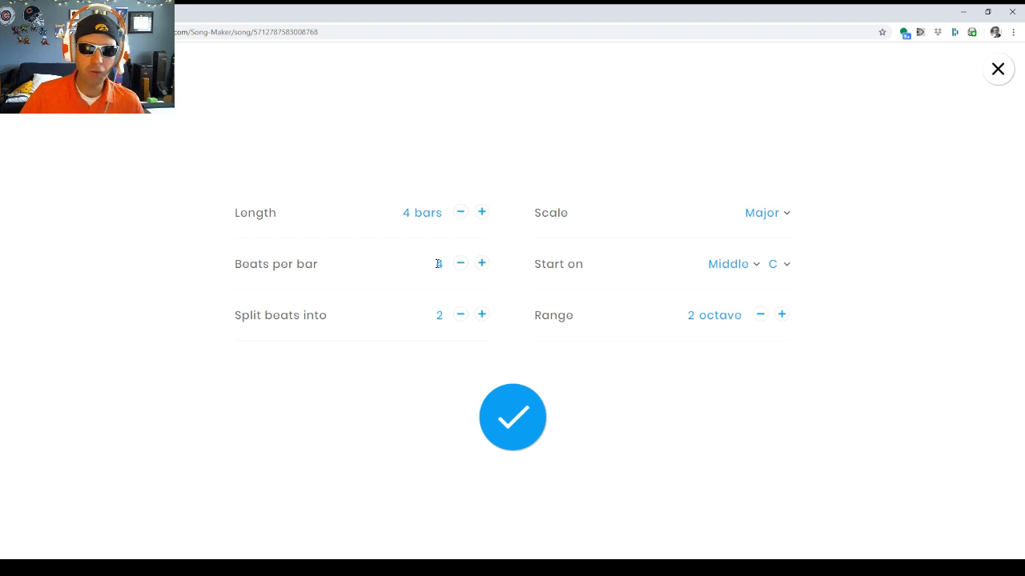
{"action": "left_click", "coordinate": [480, 262]}
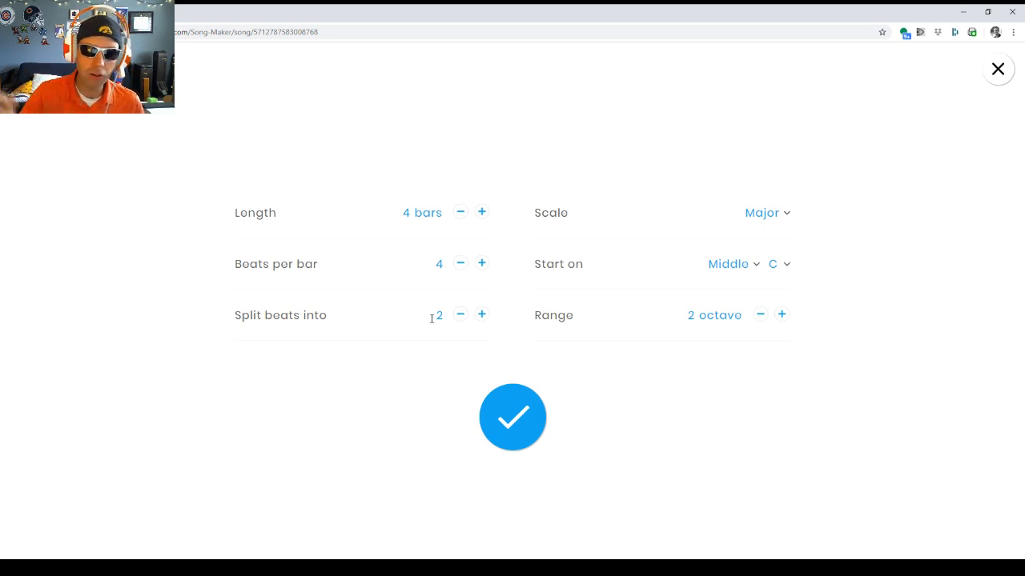
{"action": "mouse_move", "coordinate": [716, 345]}
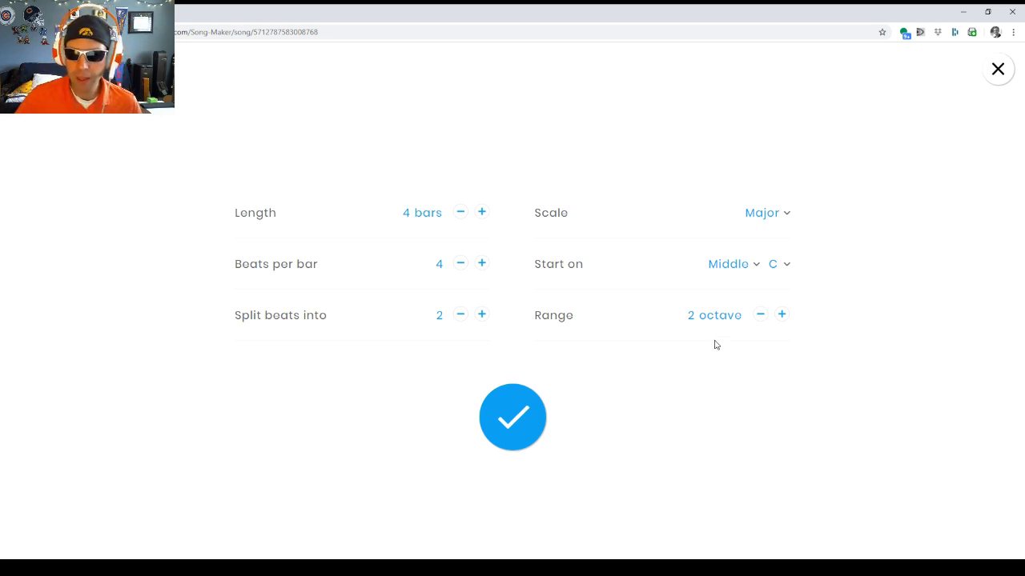
{"action": "mouse_move", "coordinate": [813, 323]}
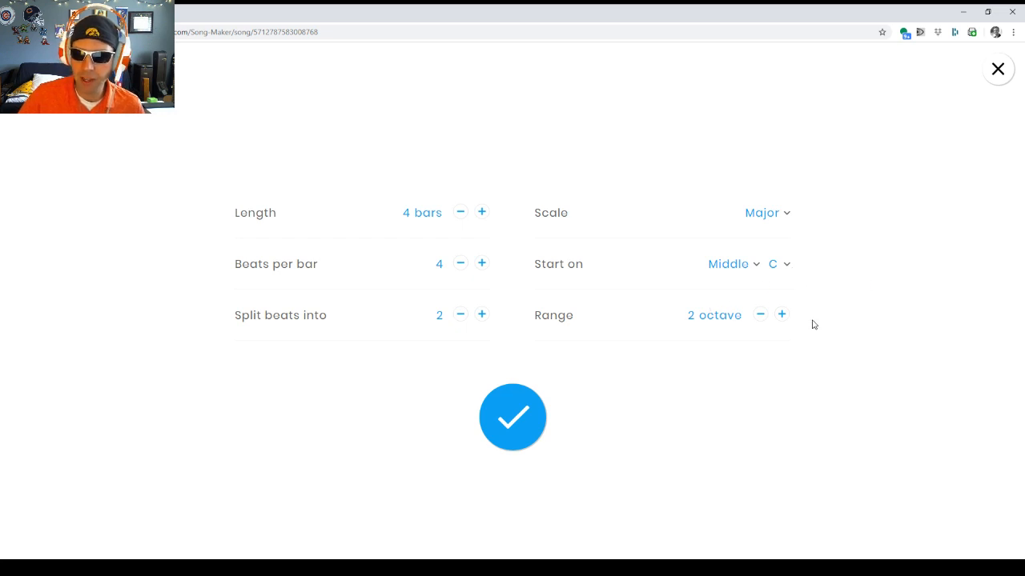
Return to the melody grid, play the song through at tempo 145, then stop playback
{"action": "left_click", "coordinate": [512, 416]}
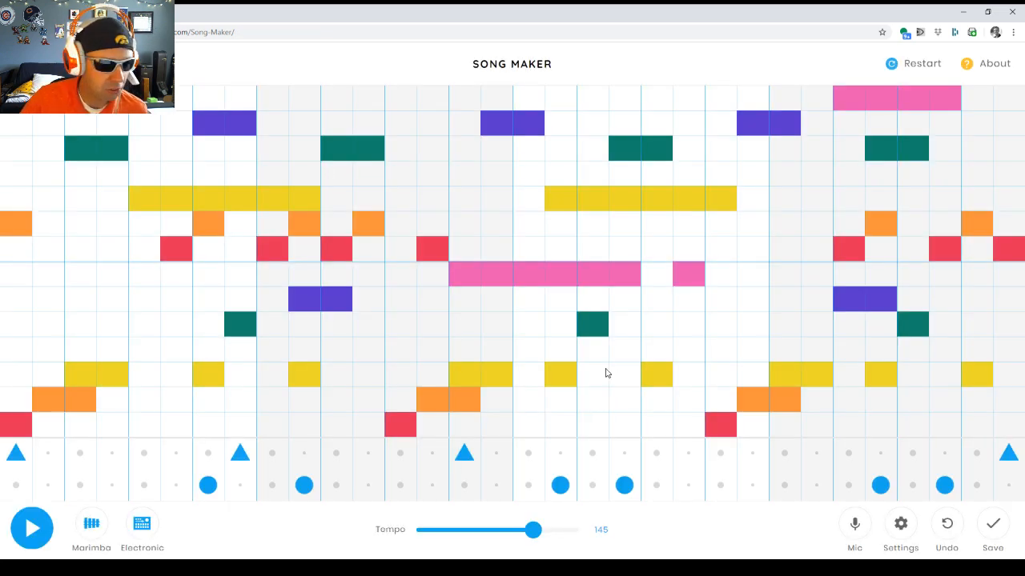
{"action": "left_click", "coordinate": [33, 528]}
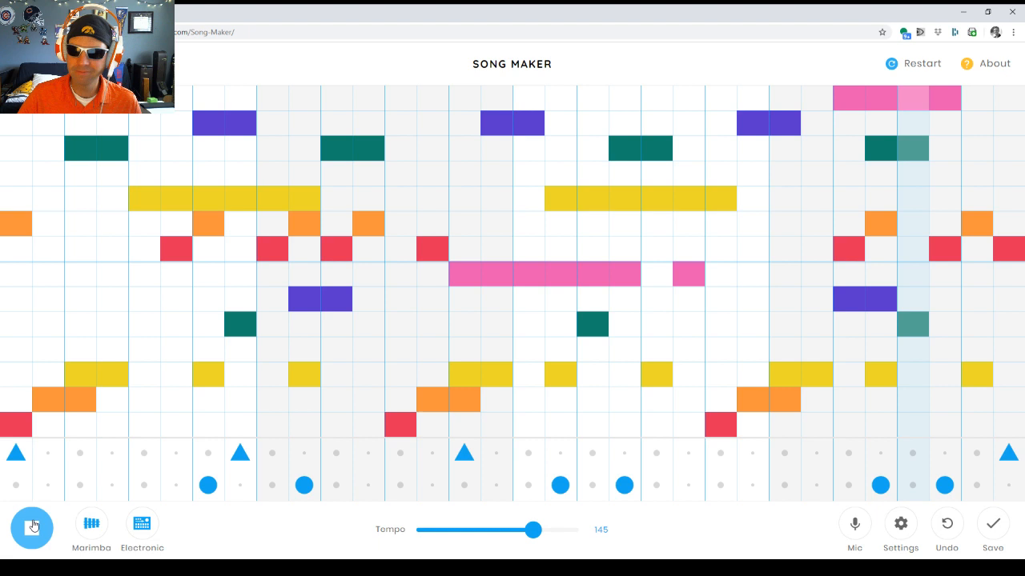
{"action": "left_click", "coordinate": [32, 526]}
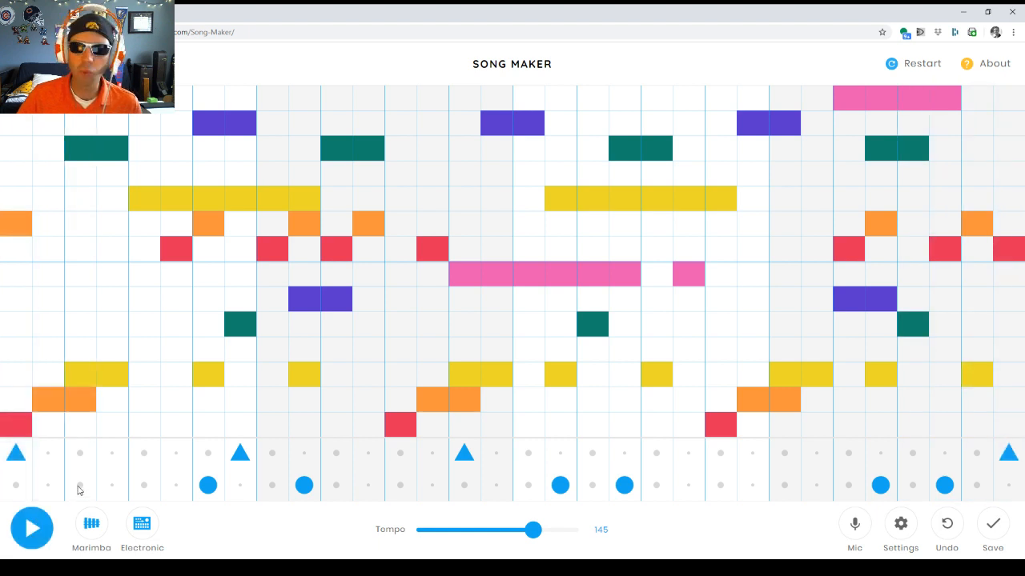
{"action": "mouse_move", "coordinate": [152, 354]}
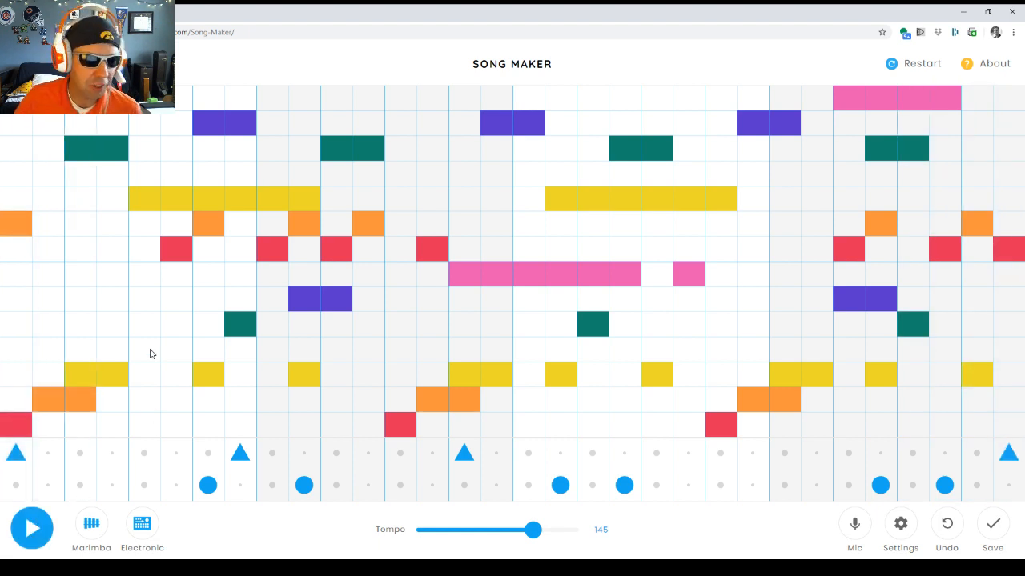